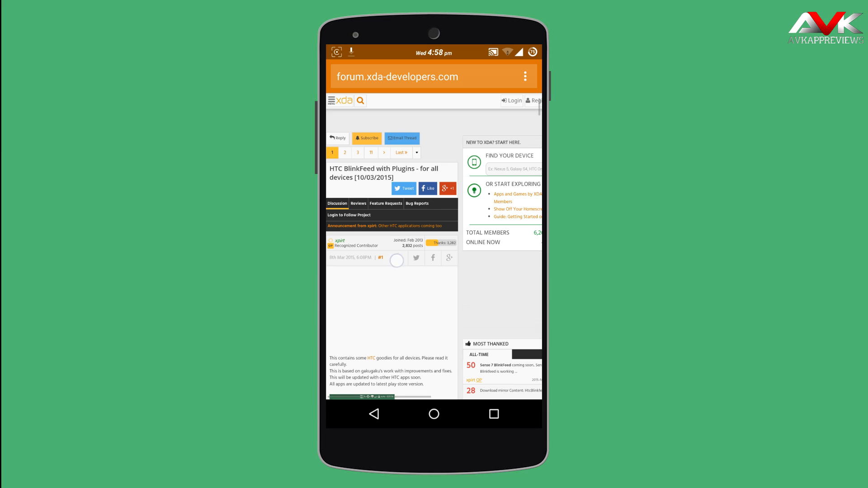
Browse the XDA thread's HTC BlinkFeed and plugin downloads, then go to the app list
{"action": "scroll", "scroll_direction": "down", "scroll_amount": 3}
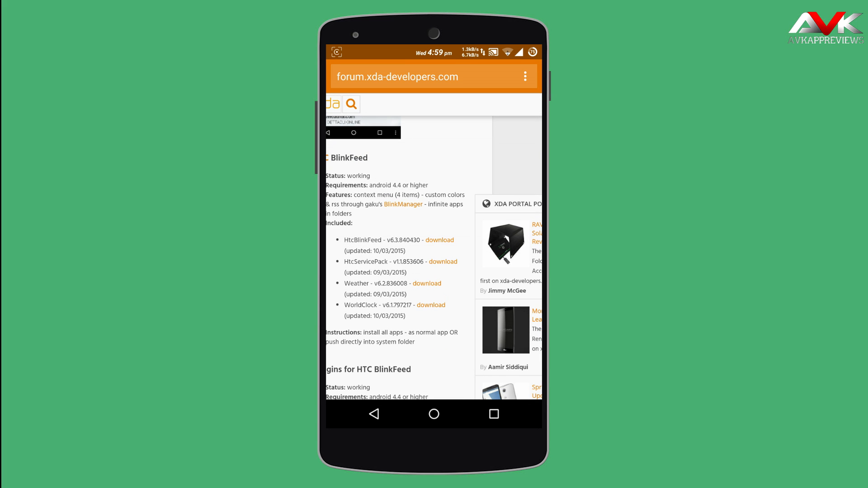
{"action": "scroll", "scroll_direction": "down", "scroll_amount": 3}
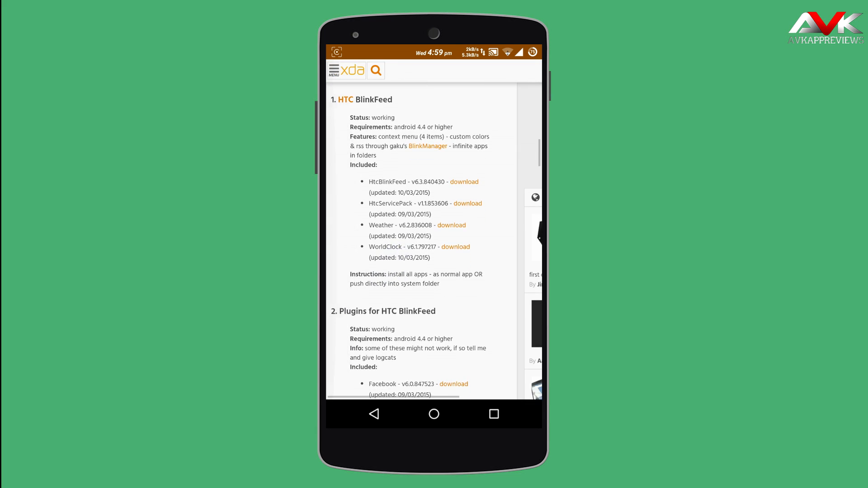
{"action": "scroll", "scroll_direction": "down", "scroll_amount": 3}
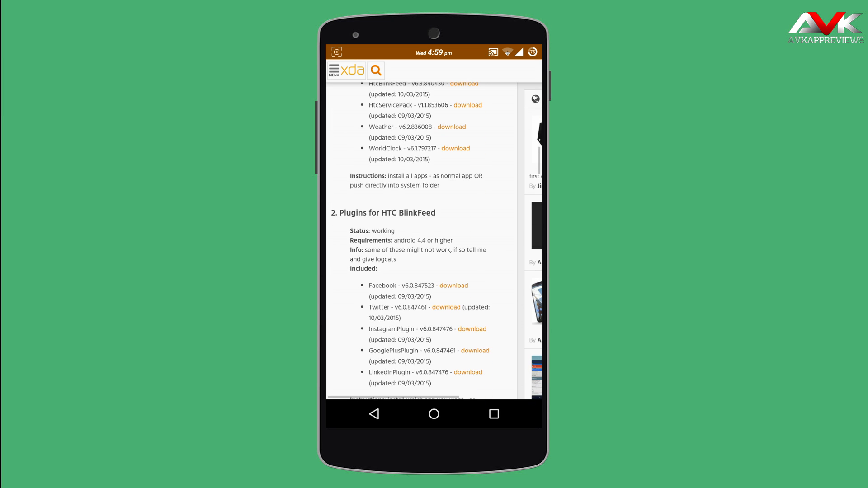
{"action": "scroll", "scroll_direction": "down", "scroll_amount": 3}
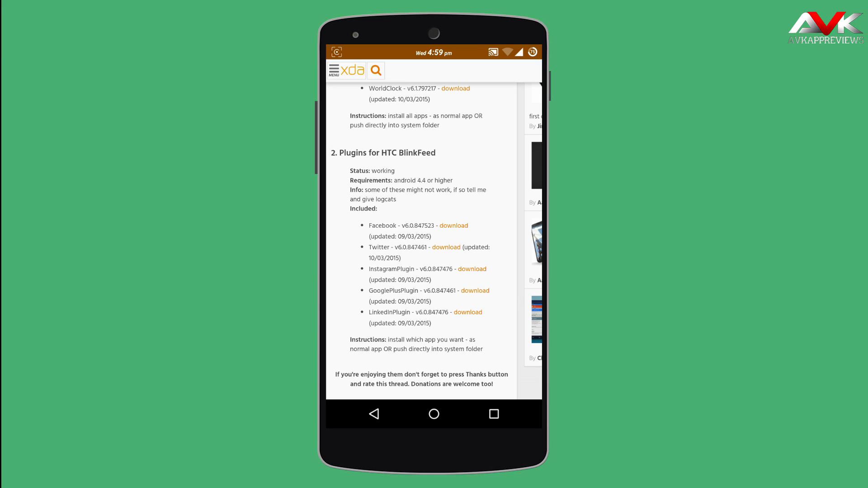
{"action": "scroll", "scroll_direction": "down", "scroll_amount": 3}
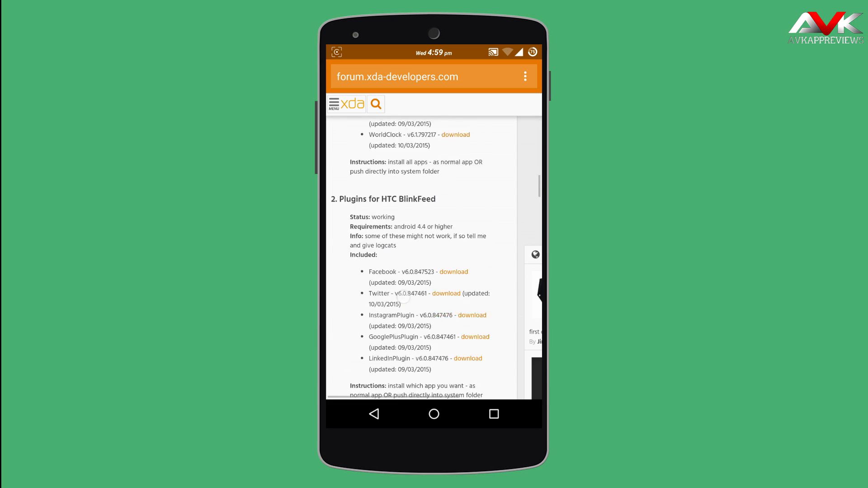
{"action": "scroll", "scroll_direction": "up", "scroll_amount": 3}
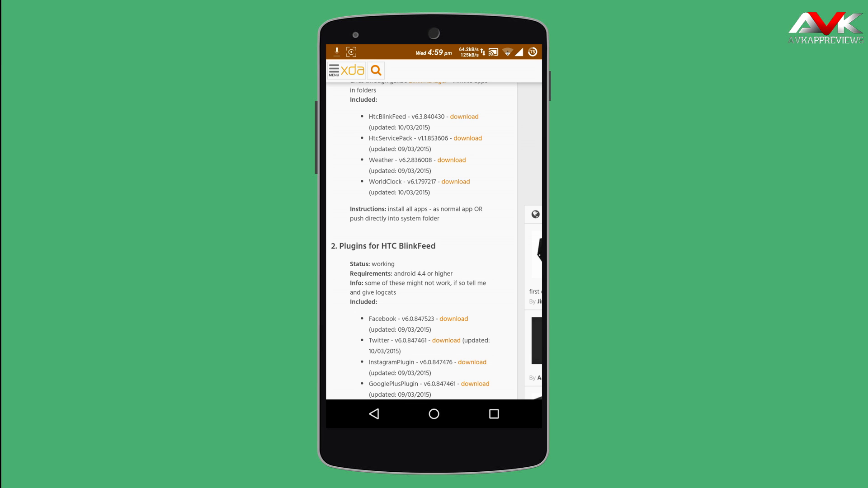
{"action": "left_click", "coordinate": [433, 414]}
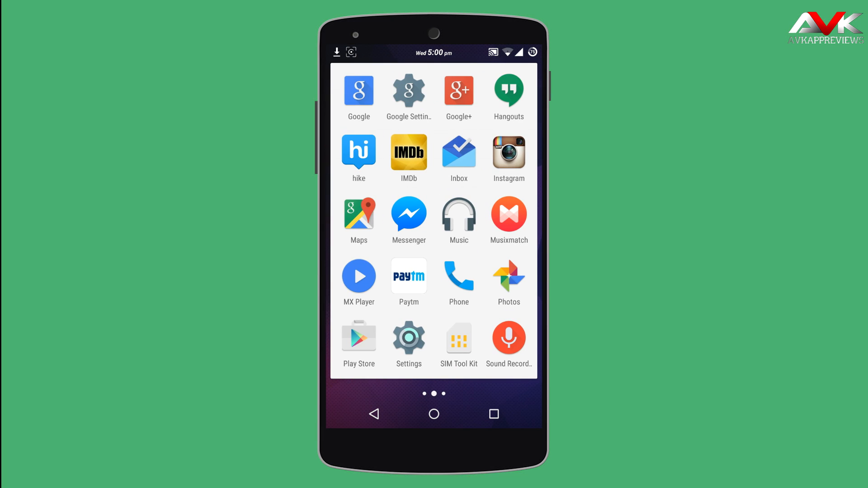
Select HTC BlinkFeed under Settings > Device > Home as the default launcher
{"action": "left_click", "coordinate": [408, 339]}
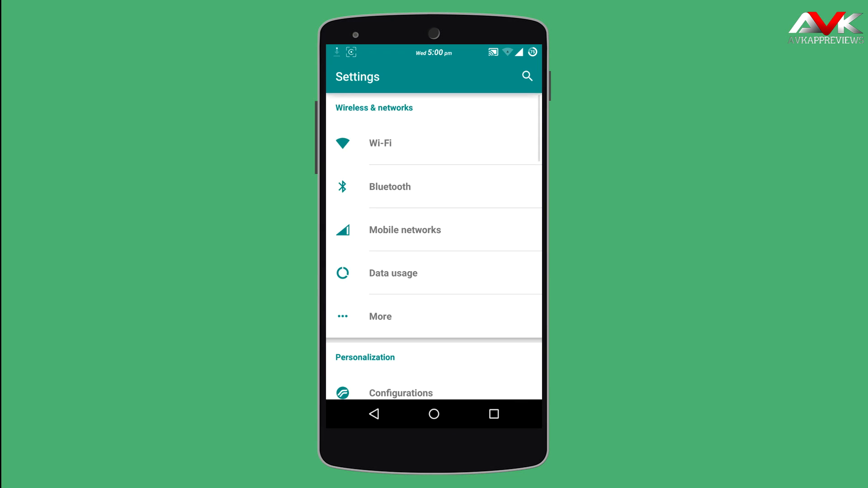
{"action": "scroll", "scroll_direction": "down", "scroll_amount": 3}
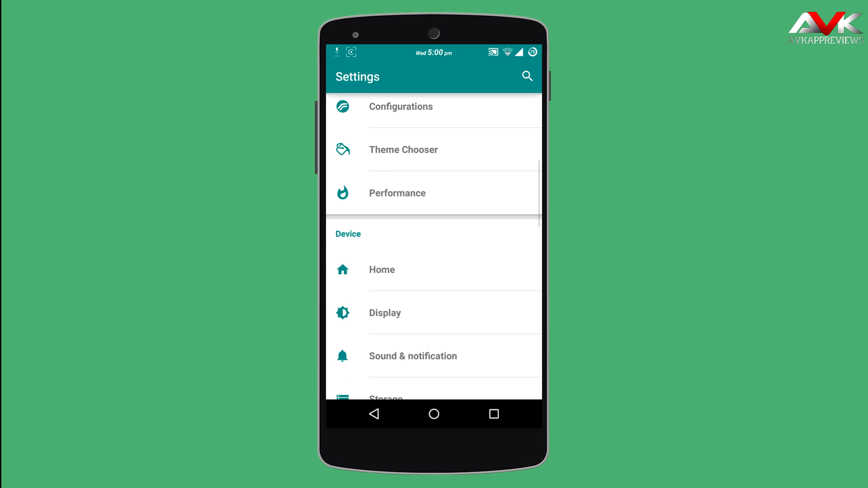
{"action": "left_click", "coordinate": [381, 269]}
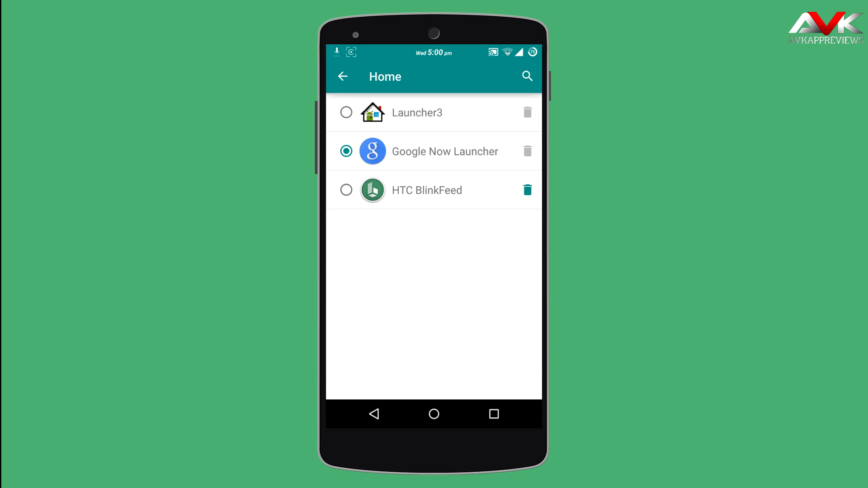
{"action": "left_click", "coordinate": [345, 189]}
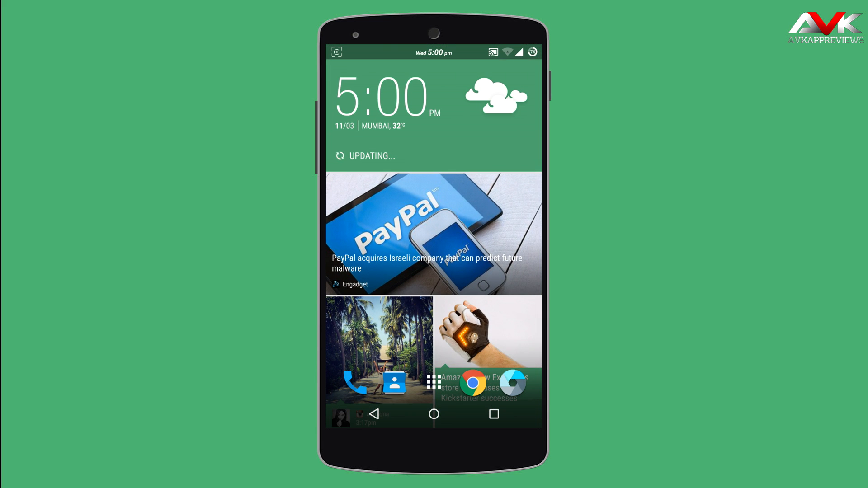
Scroll the Twitter, Instagram and Engadget stories and open the feed's extra actions
{"action": "scroll", "scroll_direction": "down", "scroll_amount": 3}
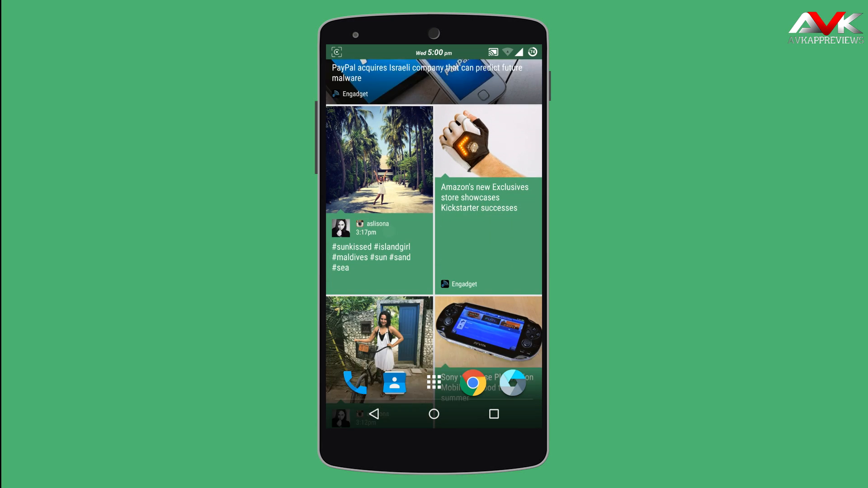
{"action": "scroll", "scroll_direction": "down", "scroll_amount": 3}
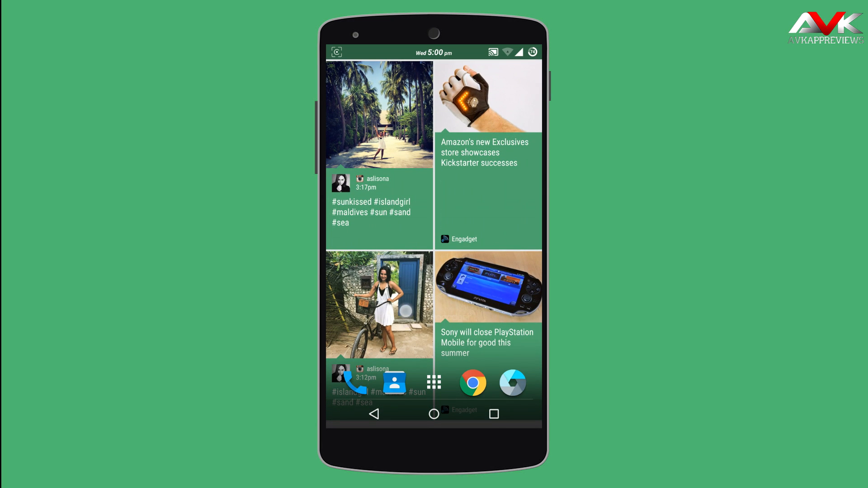
{"action": "scroll", "scroll_direction": "down", "scroll_amount": 3}
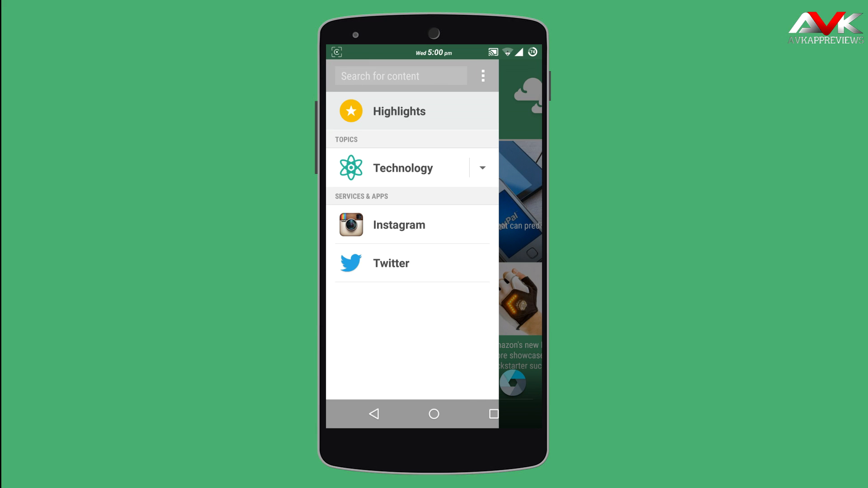
{"action": "left_click", "coordinate": [482, 76]}
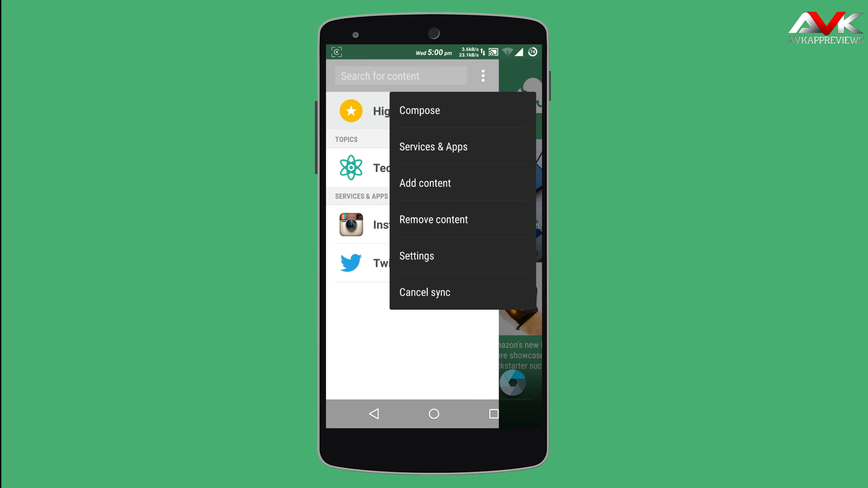
{"action": "left_click", "coordinate": [434, 146]}
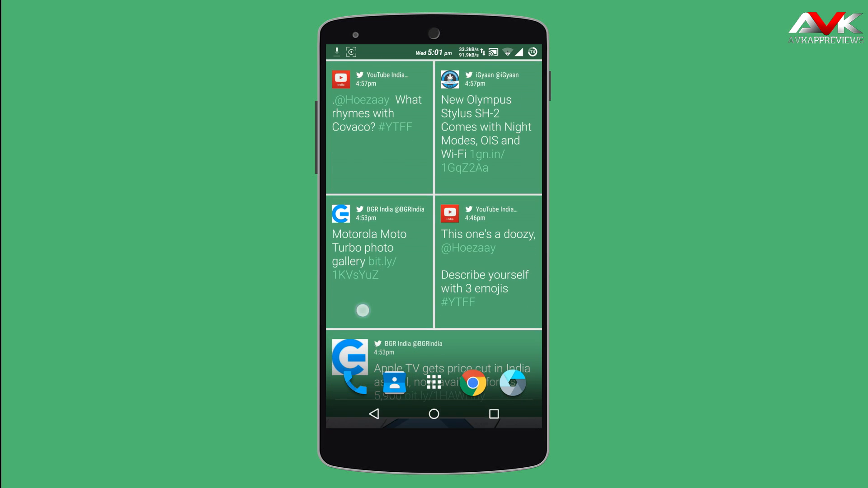
Scroll further through the feed and move to the plain wallpaper home page
{"action": "scroll", "scroll_direction": "down", "scroll_amount": 3}
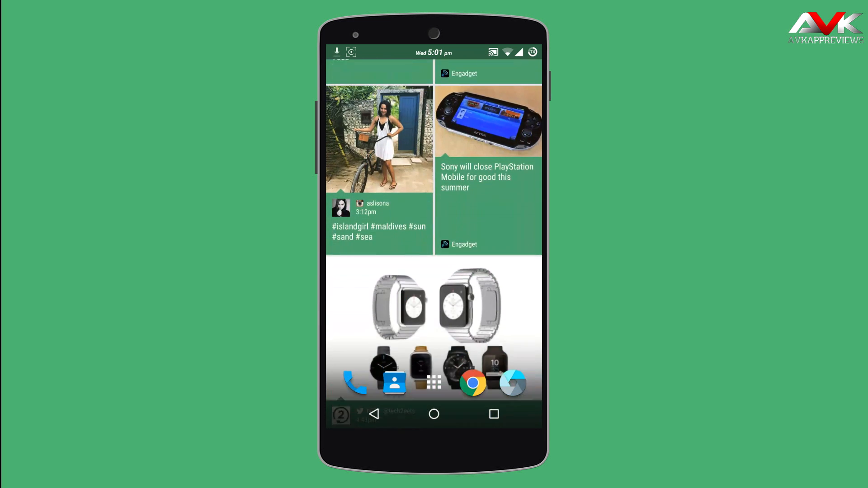
{"action": "scroll", "scroll_direction": "down", "scroll_amount": 3}
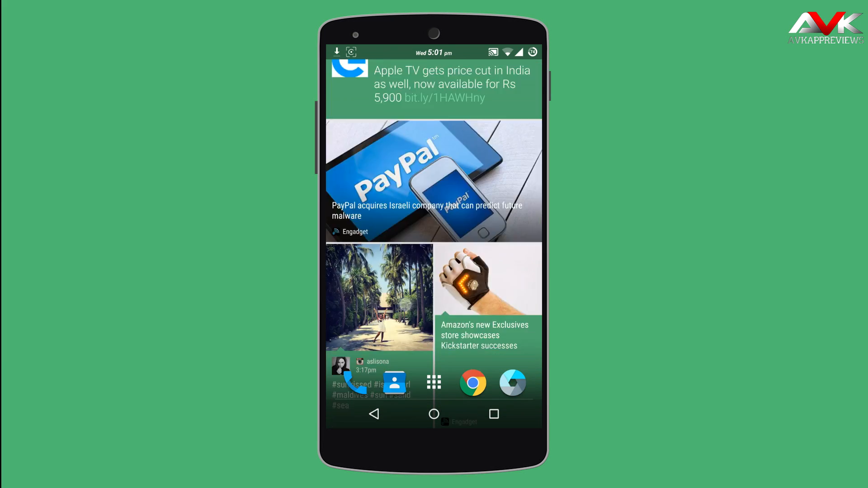
{"action": "scroll", "scroll_direction": "down", "scroll_amount": 3}
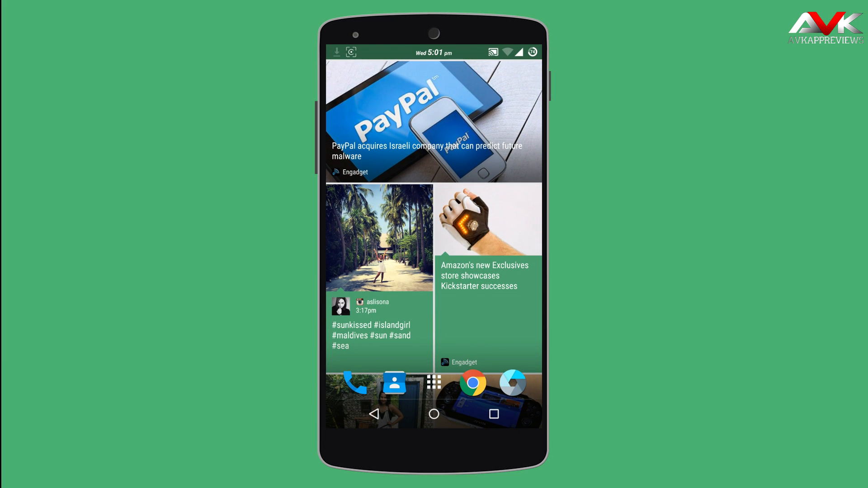
{"action": "scroll", "scroll_direction": "down", "scroll_amount": 3}
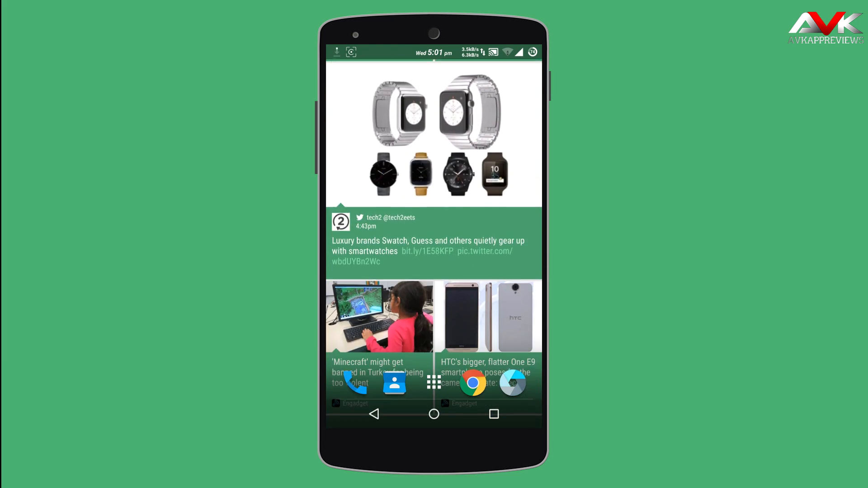
{"action": "left_click", "coordinate": [434, 414]}
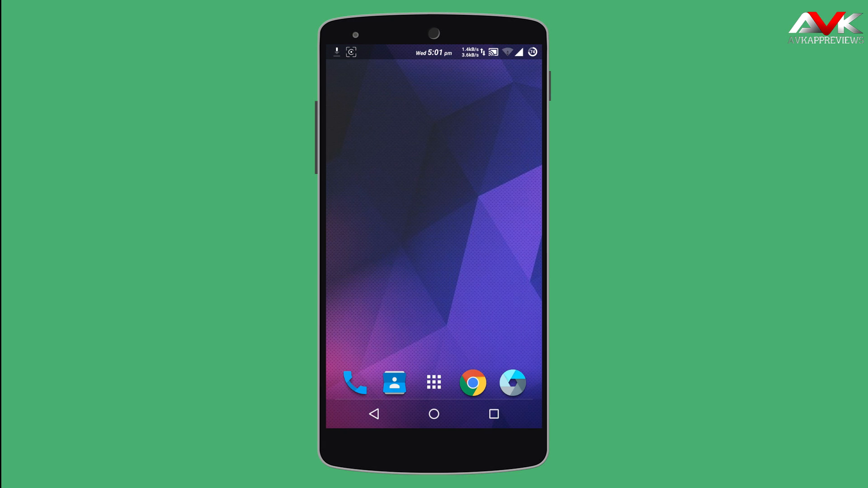
Open the app drawer and scroll through the installed apps
{"action": "left_click", "coordinate": [434, 383]}
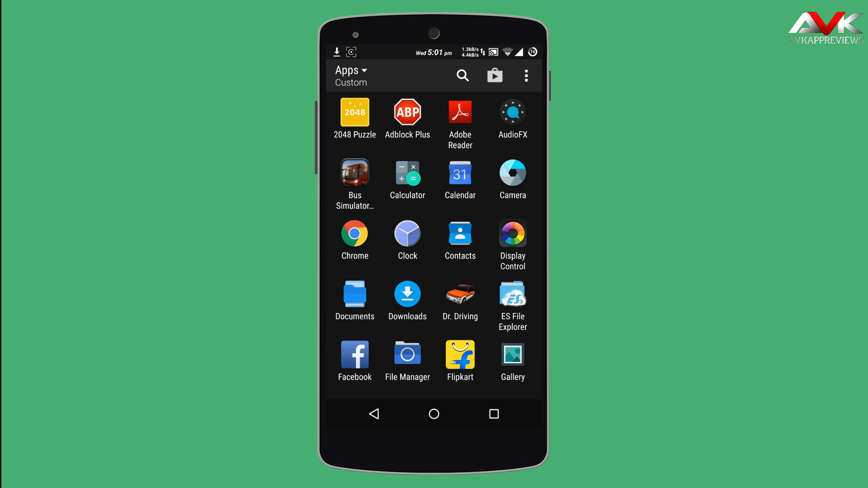
{"action": "scroll", "scroll_direction": "down", "scroll_amount": 3}
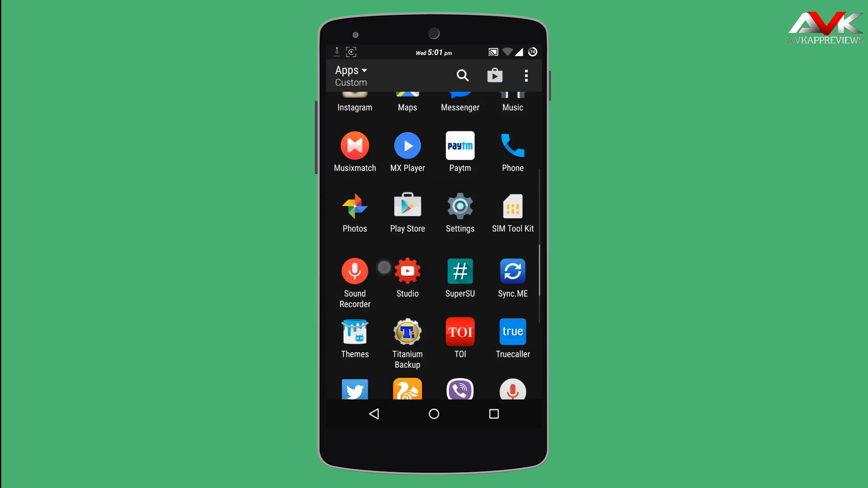
{"action": "scroll", "scroll_direction": "down", "scroll_amount": 3}
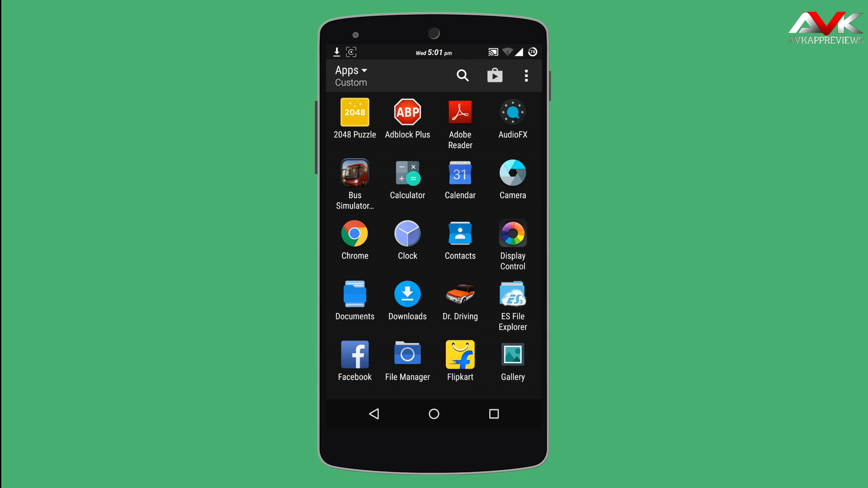
{"action": "scroll", "scroll_direction": "down", "scroll_amount": 3}
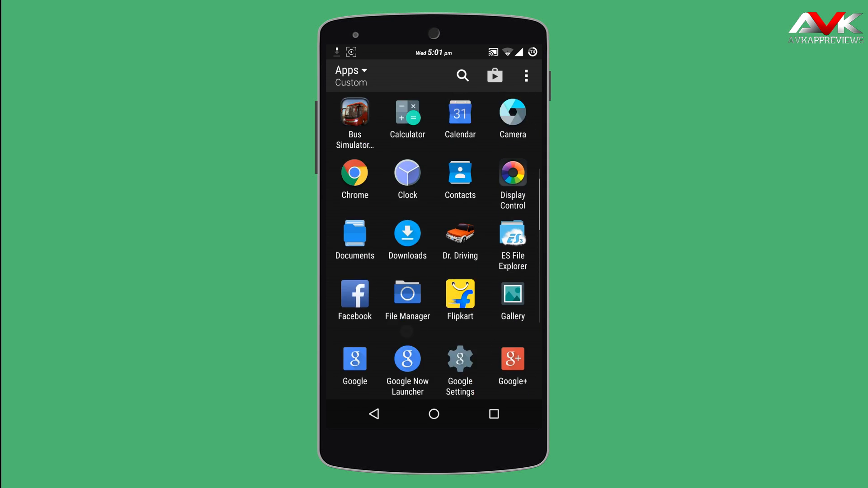
{"action": "scroll", "scroll_direction": "down", "scroll_amount": 3}
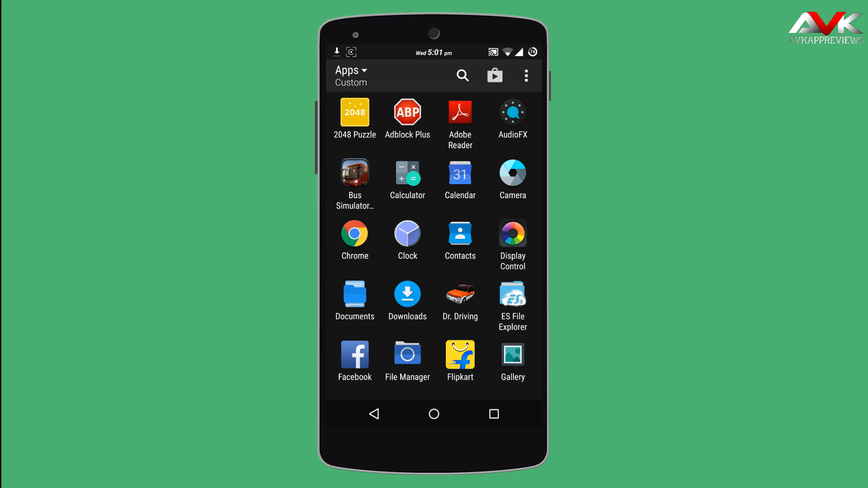
View the Custom, Alphabetical and Most recent sort options, keep Custom, and launch Weather
{"action": "left_click", "coordinate": [348, 73]}
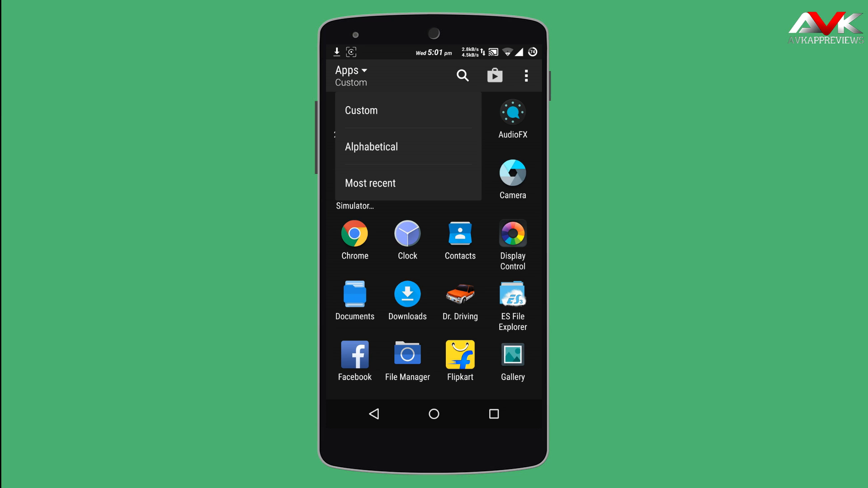
{"action": "left_click", "coordinate": [526, 76]}
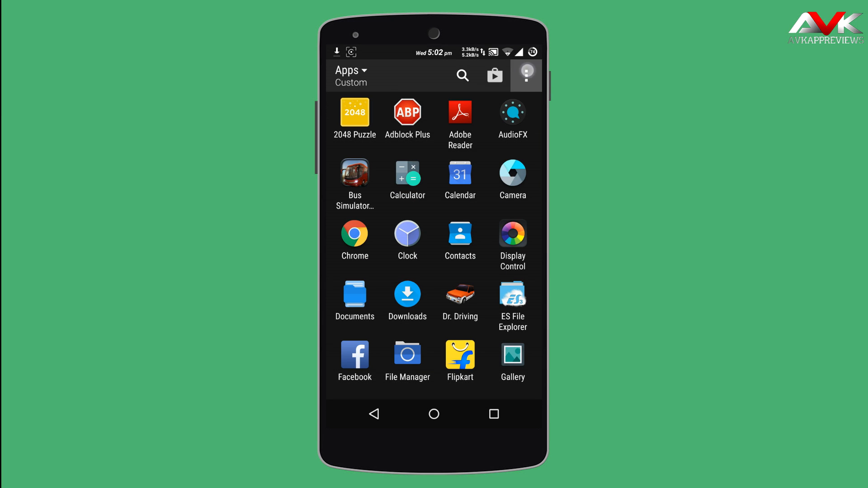
{"action": "left_click", "coordinate": [525, 76]}
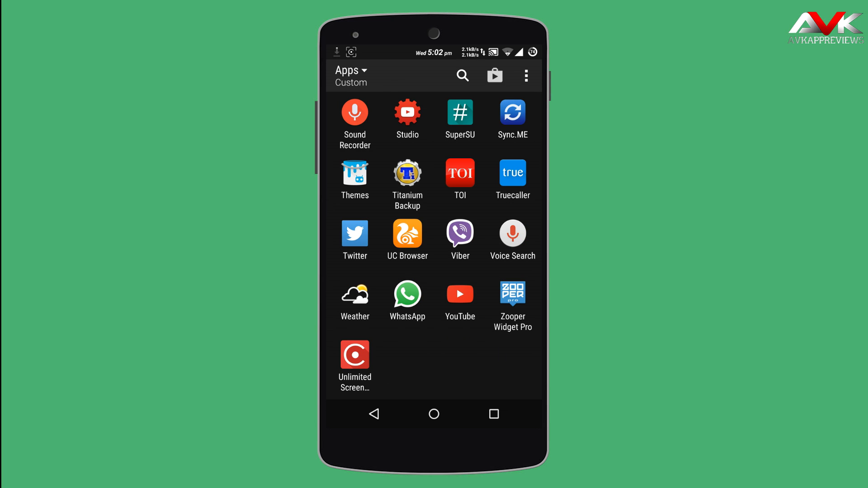
{"action": "left_click", "coordinate": [354, 295]}
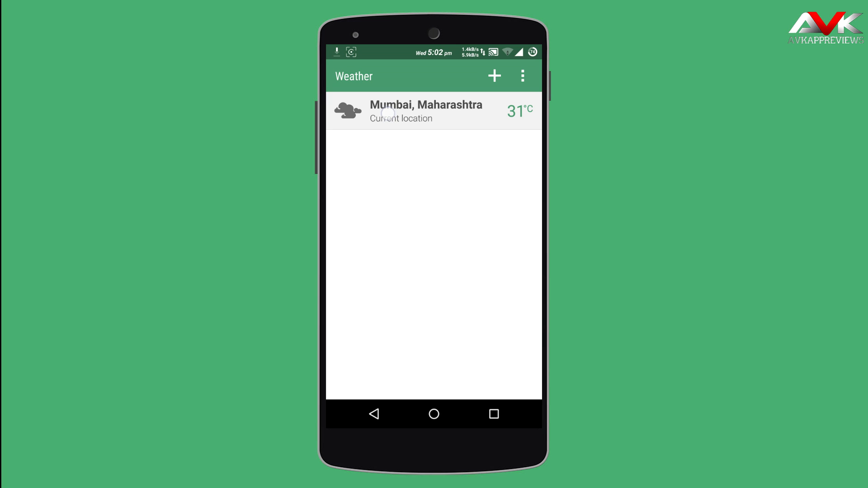
Open Mumbai, Maharashtra's forecast and scroll its details: dreary, 31°C, 51% humidity
{"action": "left_click", "coordinate": [425, 111]}
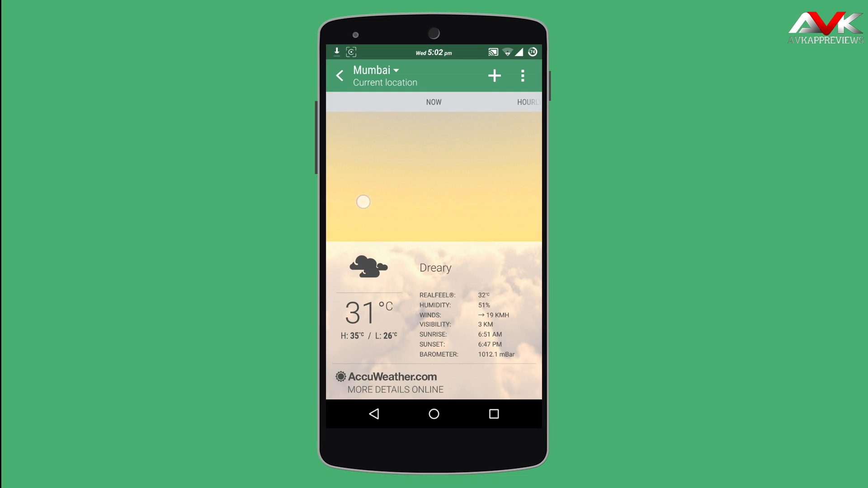
{"action": "scroll", "scroll_direction": "down", "scroll_amount": 3}
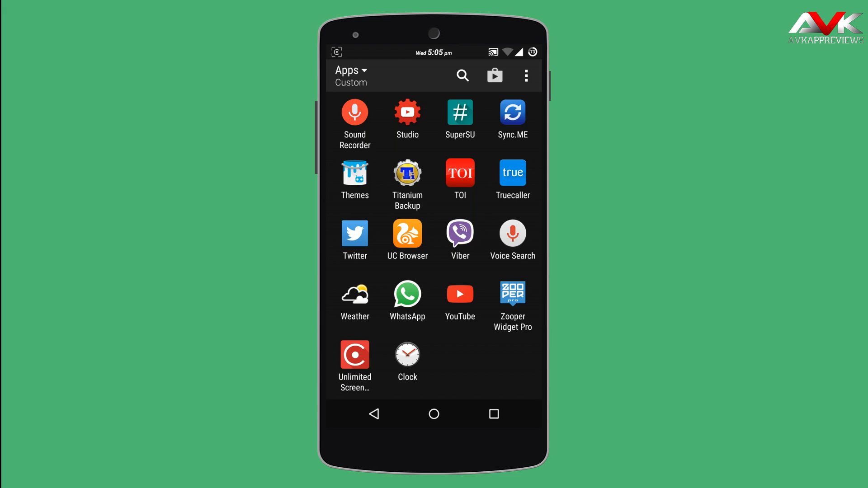
Open Clock's World Clock showing Mumbai at 05:05 PM, cancelling a city search without adding one
{"action": "left_click", "coordinate": [407, 355]}
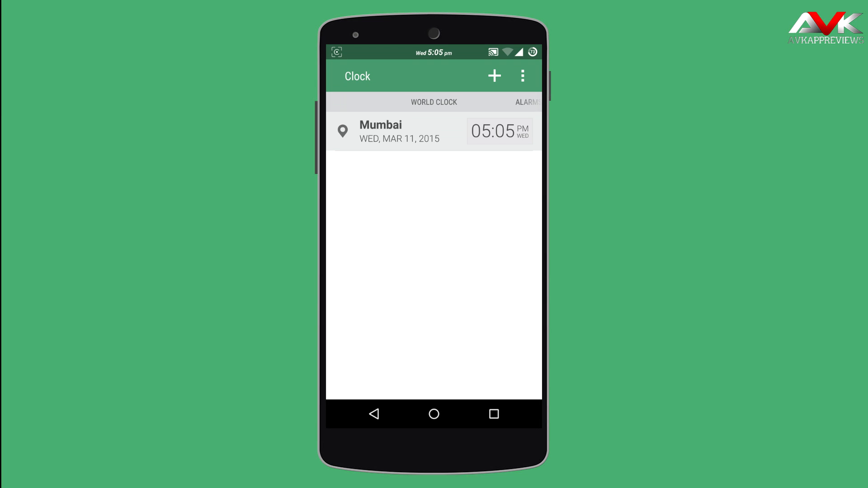
{"action": "left_click", "coordinate": [493, 76]}
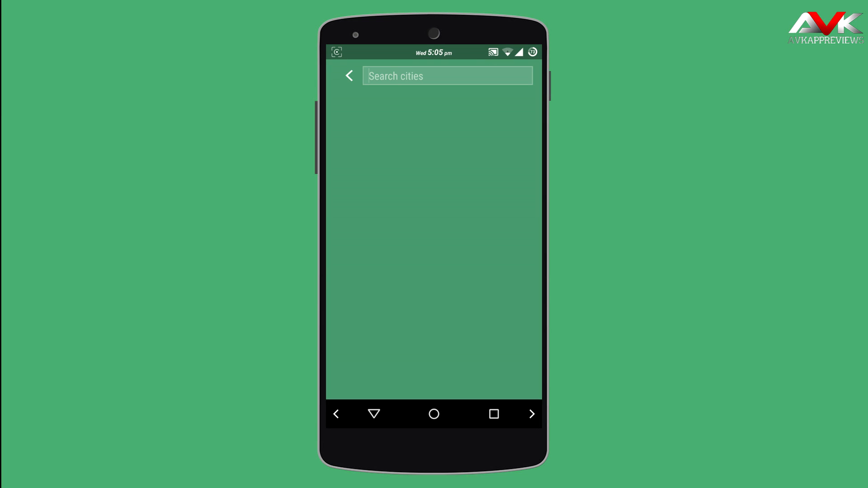
{"action": "left_click", "coordinate": [447, 75]}
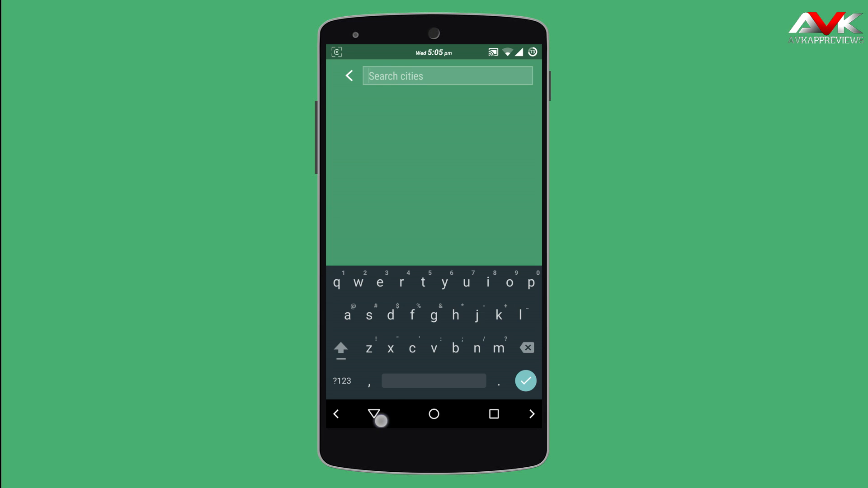
{"action": "left_click", "coordinate": [375, 414]}
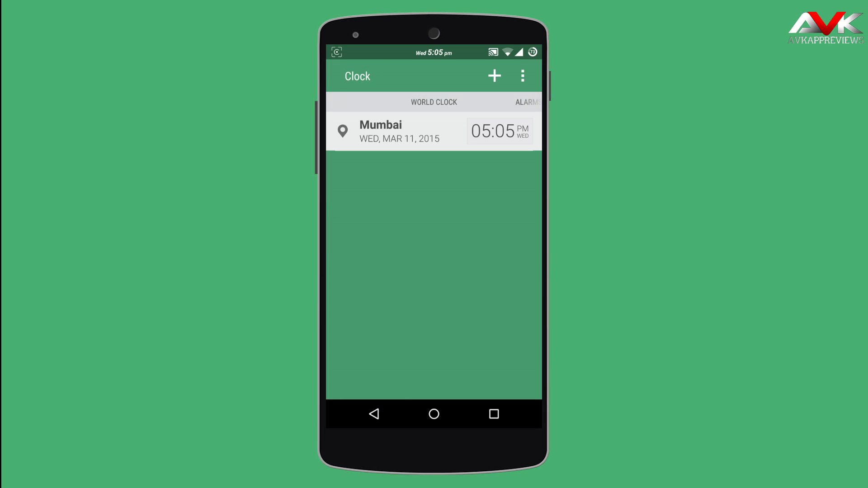